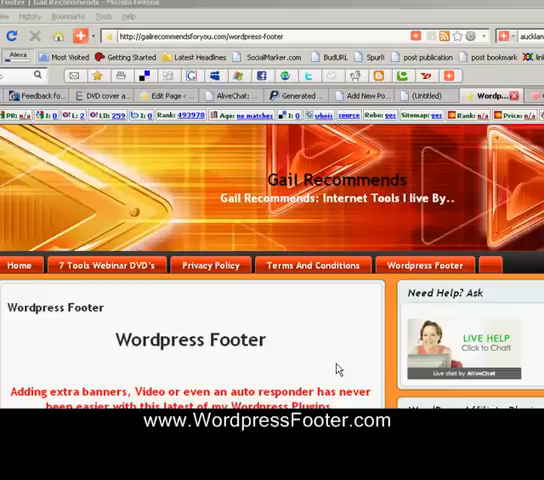
# - Scroll through the Child Discipline Site's Wordpress Footer page
pyautogui.scroll(-3)
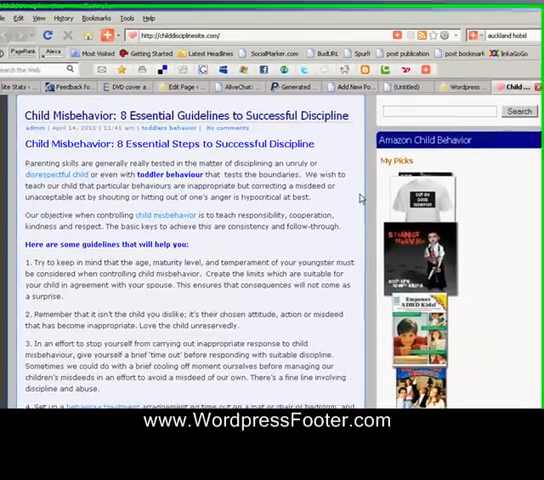
pyautogui.scroll(-3)
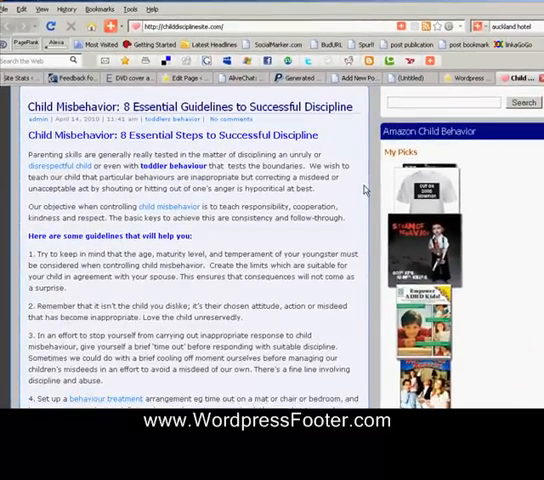
pyautogui.scroll(-3)
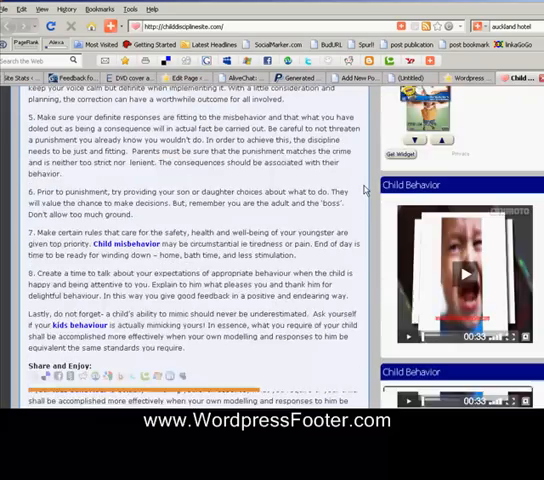
pyautogui.scroll(-3)
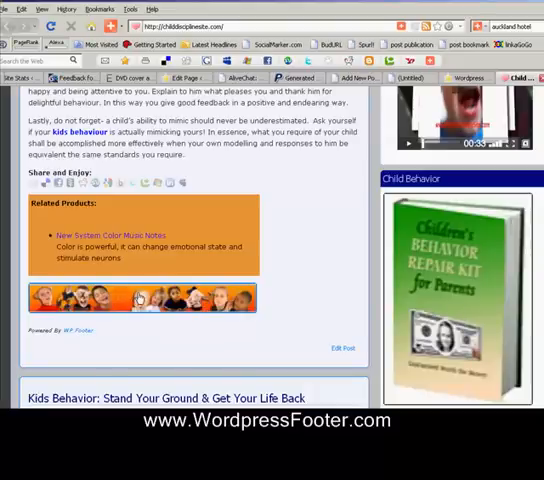
pyautogui.moveTo(138, 333)
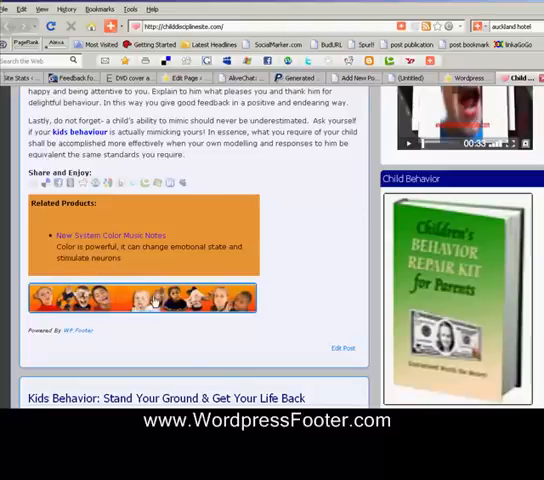
pyautogui.scroll(-3)
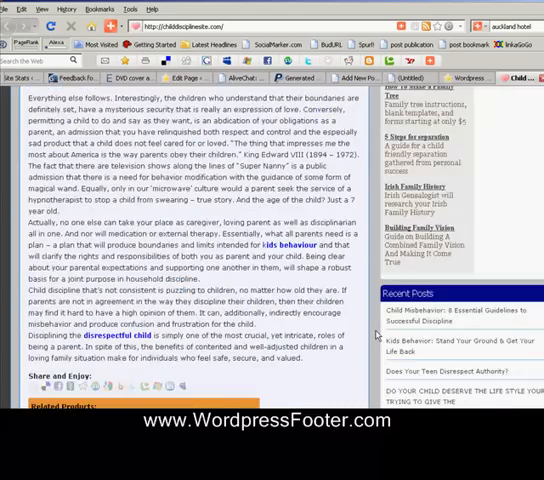
pyautogui.scroll(-3)
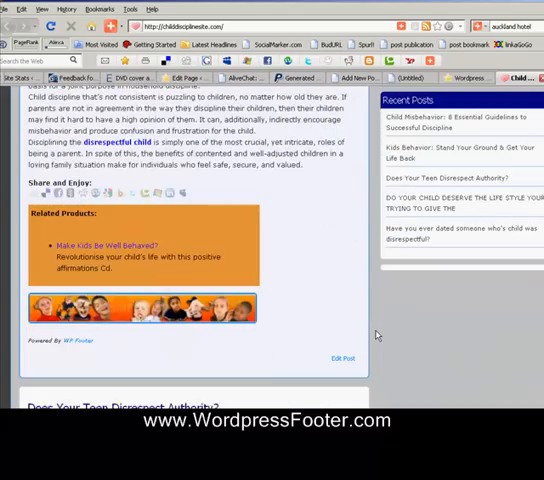
pyautogui.scroll(-3)
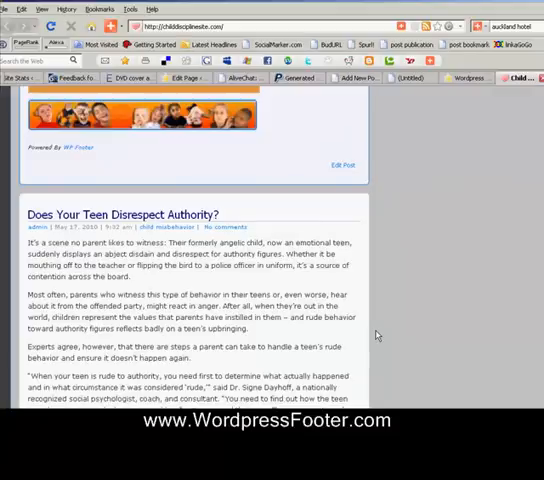
pyautogui.moveTo(375, 324)
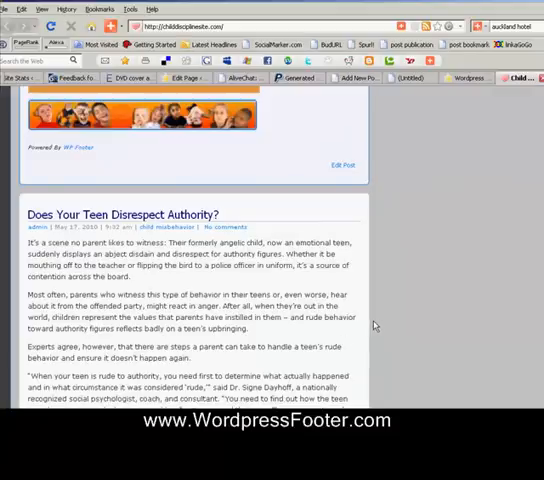
pyautogui.scroll(-3)
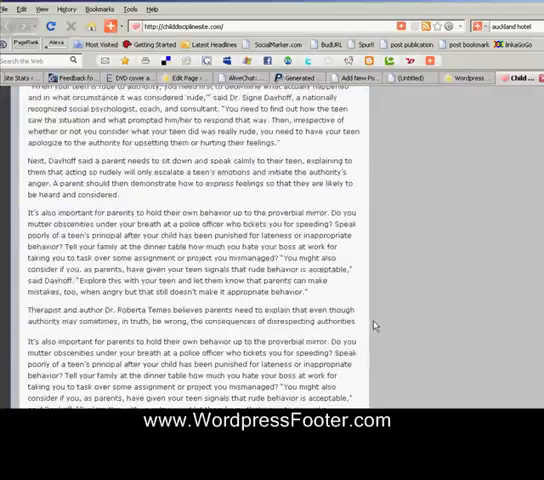
pyautogui.scroll(-3)
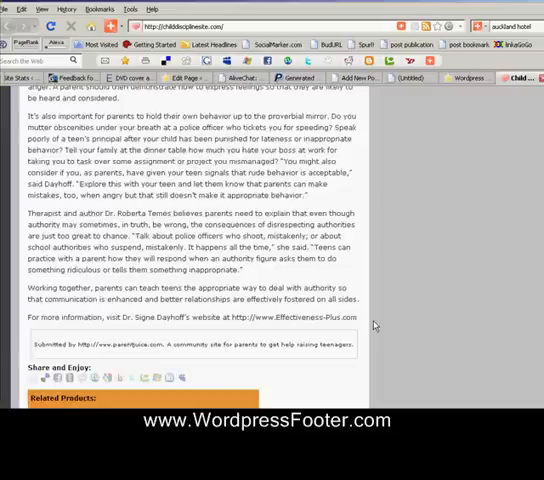
pyautogui.scroll(-3)
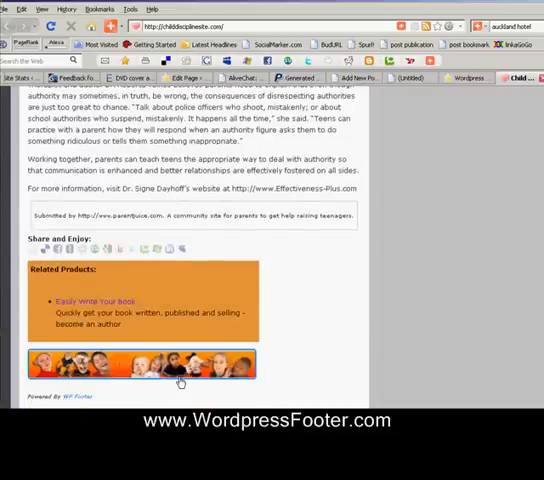
pyautogui.moveTo(339, 353)
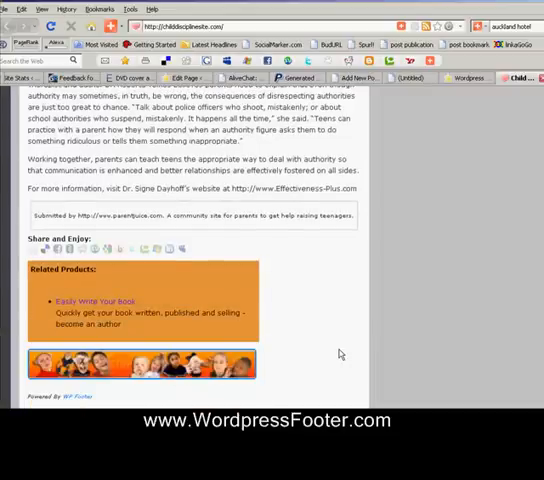
pyautogui.scroll(-3)
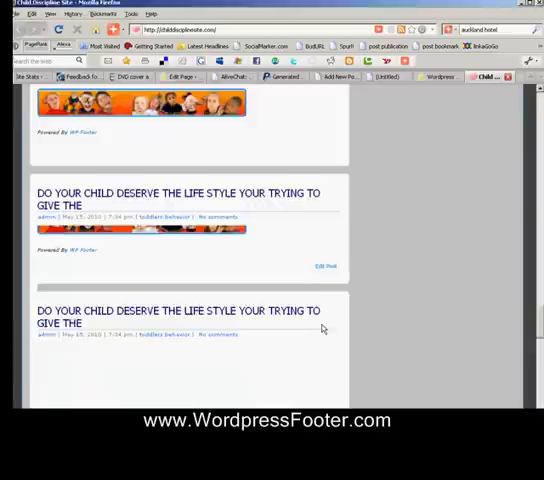
pyautogui.scroll(-3)
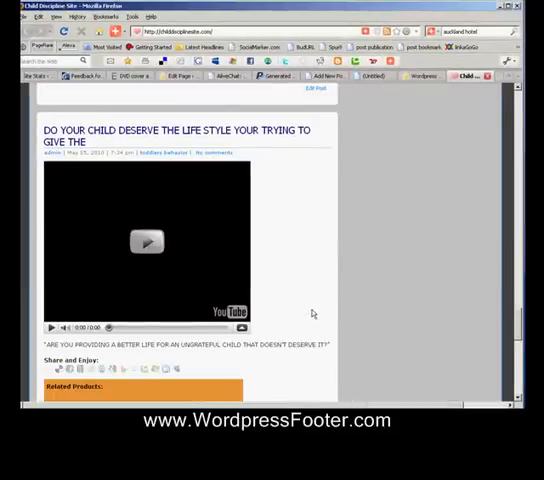
pyautogui.scroll(-3)
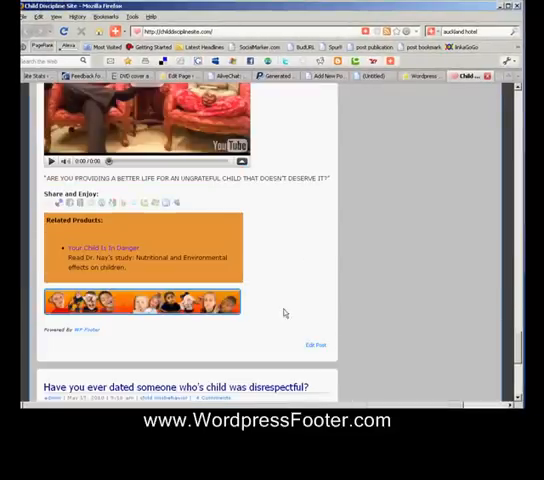
pyautogui.scroll(-3)
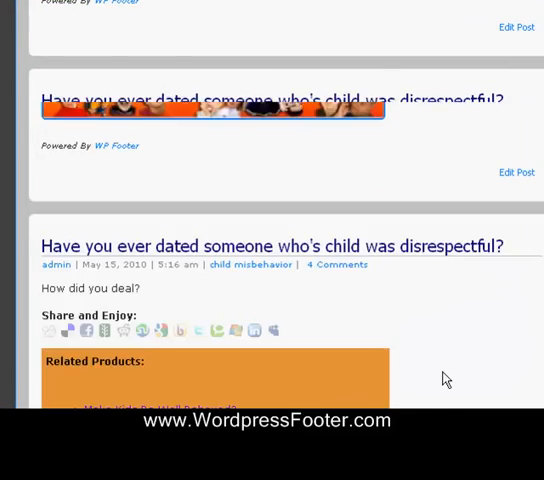
pyautogui.scroll(-3)
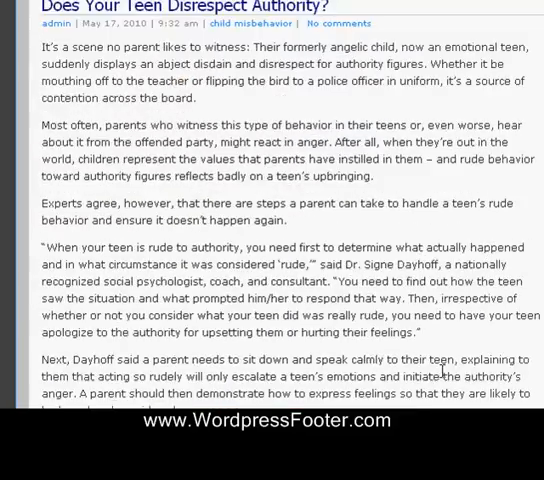
pyautogui.scroll(-3)
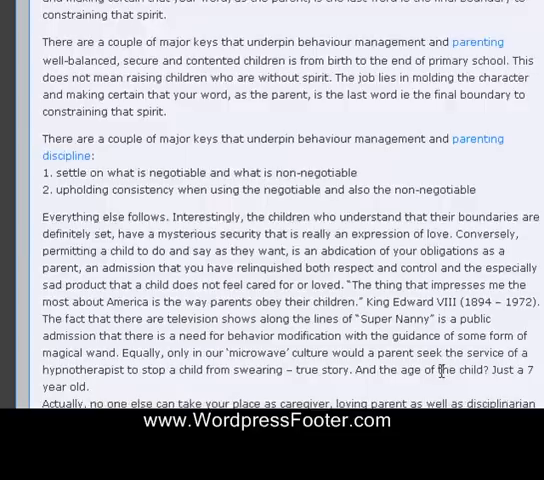
pyautogui.scroll(-3)
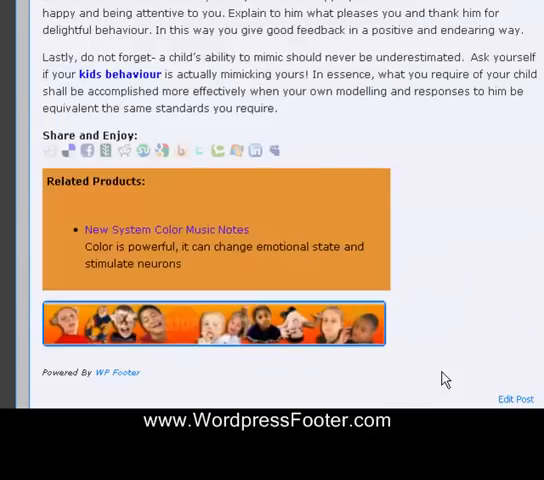
pyautogui.scroll(3)
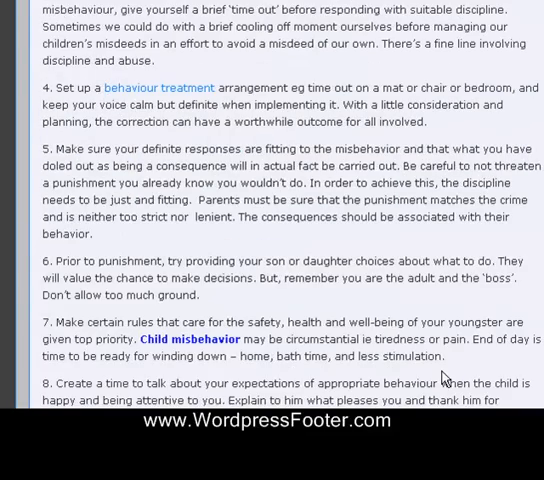
pyautogui.scroll(3)
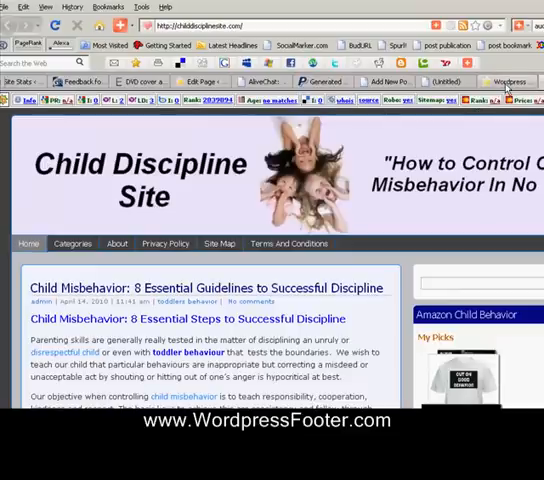
# - Switch to the Wordpress Footer tab and view the Gail Recommends Edit Page
pyautogui.click(500, 78)
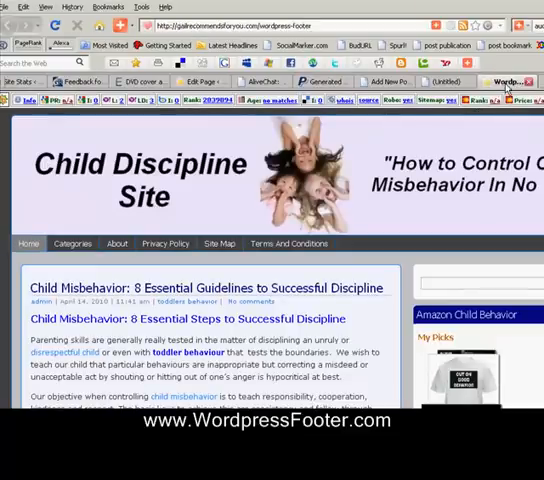
pyautogui.click(509, 80)
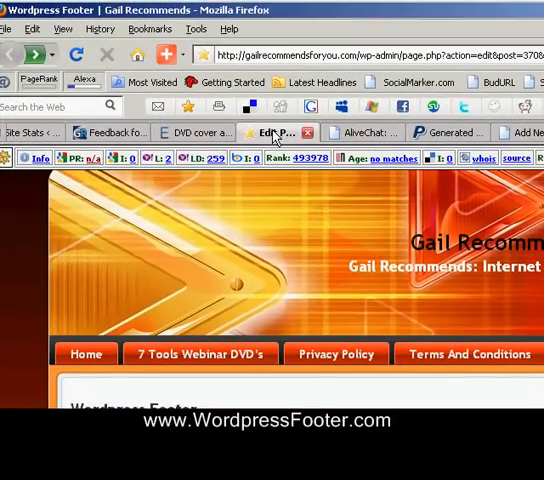
pyautogui.scroll(-3)
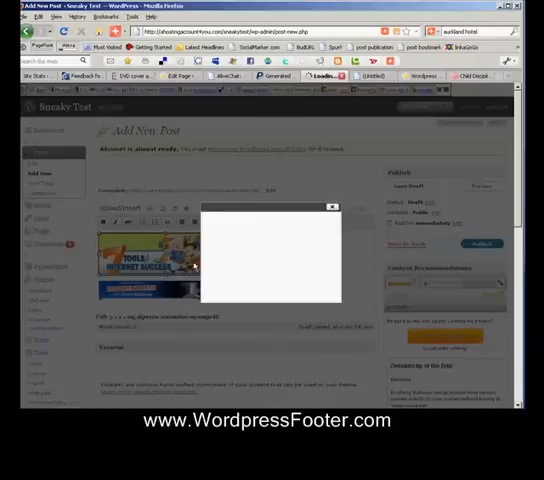
pyautogui.moveTo(178, 267)
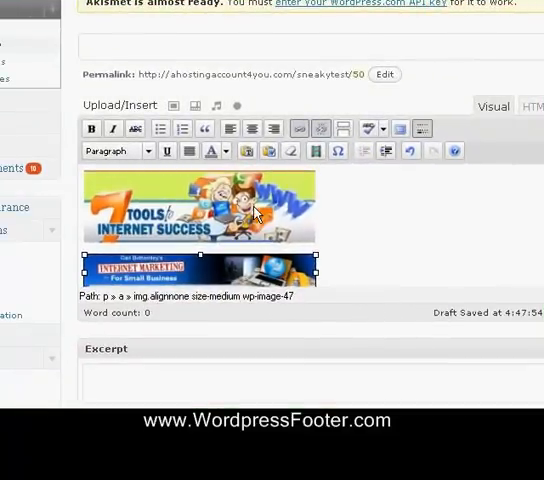
# - Select the top banner image in the Sneaky Test post body
pyautogui.click(200, 210)
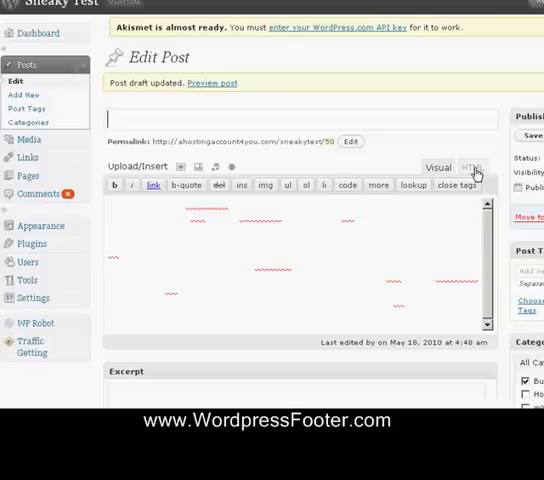
pyautogui.moveTo(240, 260)
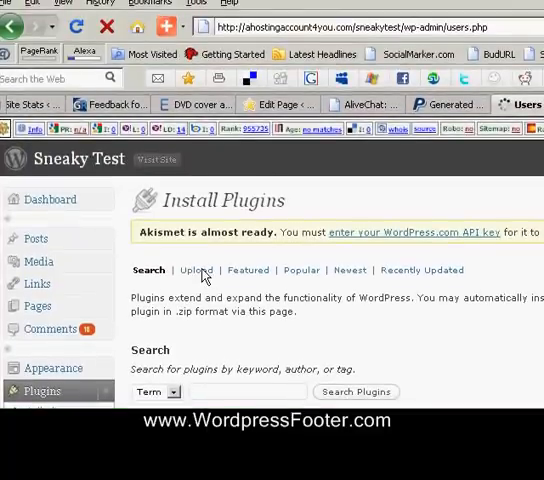
# - Open Plugins > Add New from the Sneaky Test admin menu
pyautogui.click(38, 389)
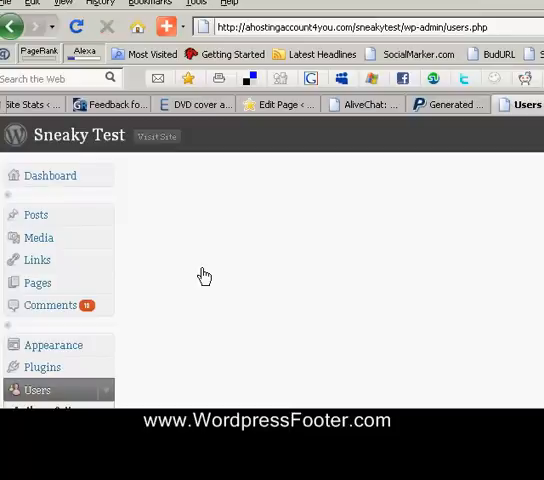
pyautogui.click(39, 389)
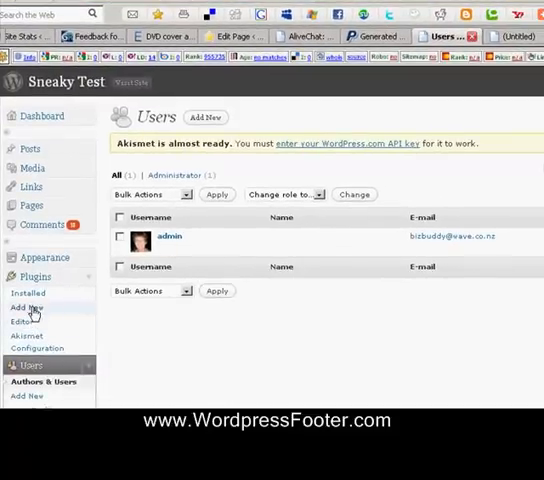
pyautogui.click(29, 307)
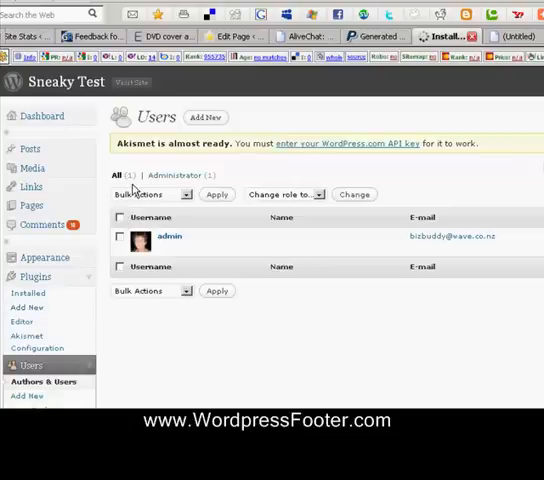
pyautogui.moveTo(213, 326)
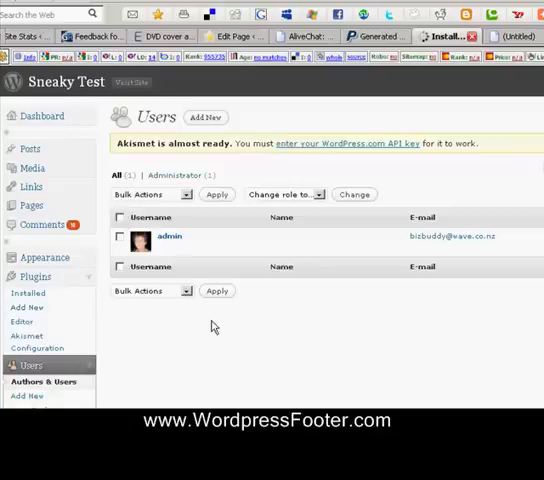
pyautogui.moveTo(279, 326)
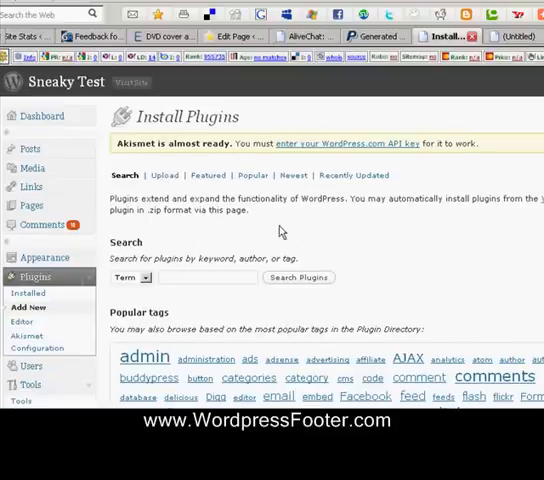
pyautogui.moveTo(316, 241)
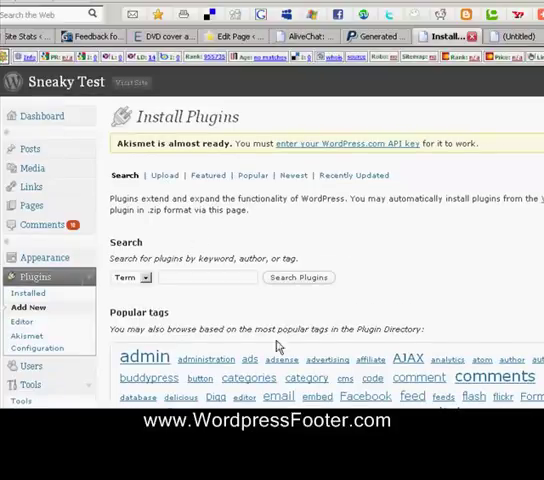
pyautogui.scroll(-3)
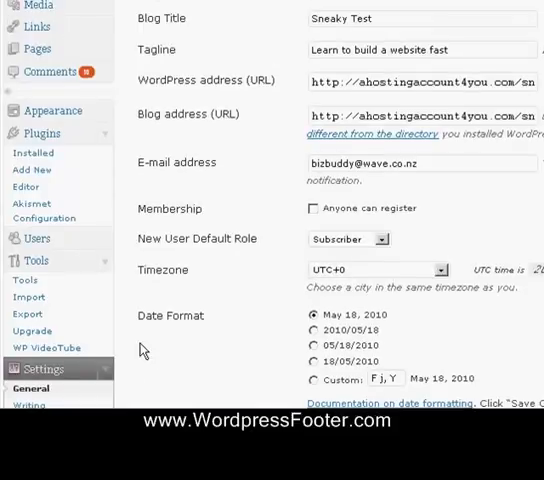
# - Scroll down the Settings submenu until the Wordpress Footer entry appears
pyautogui.scroll(-3)
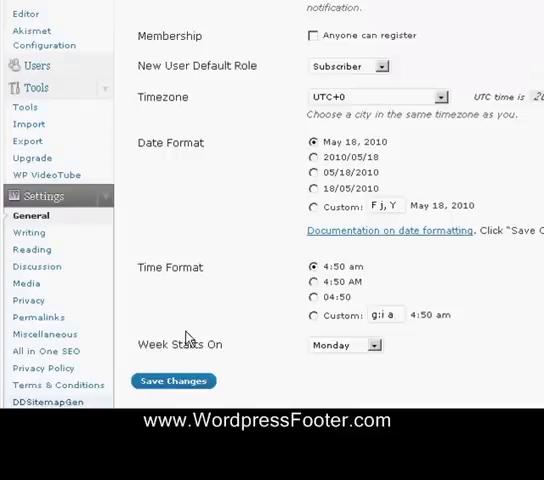
pyautogui.scroll(-3)
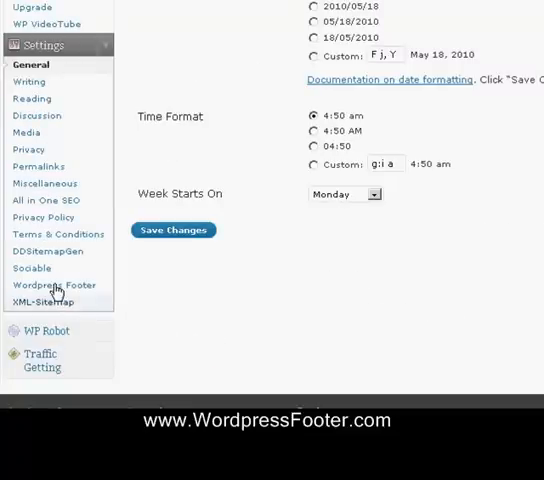
pyautogui.moveTo(75, 288)
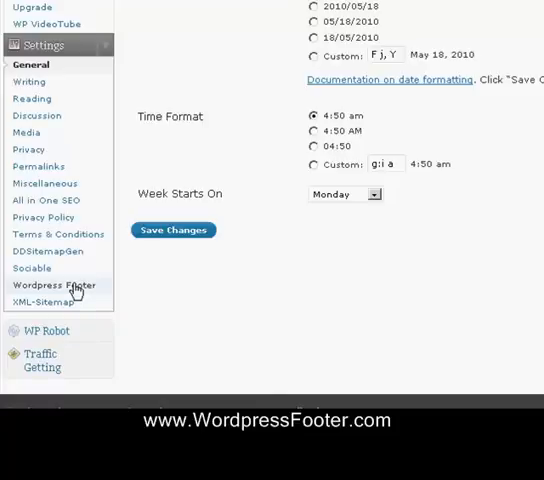
pyautogui.moveTo(60, 300)
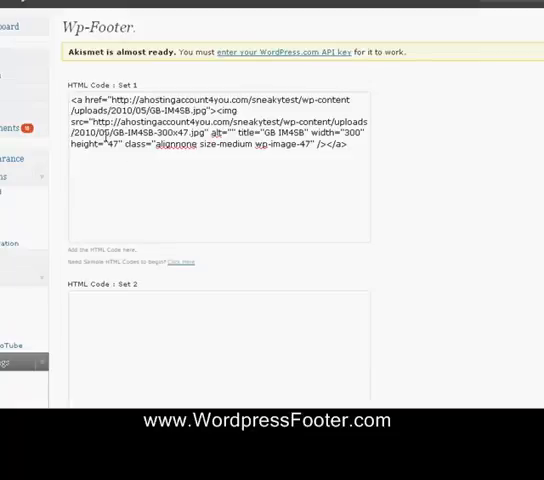
pyautogui.moveTo(194, 228)
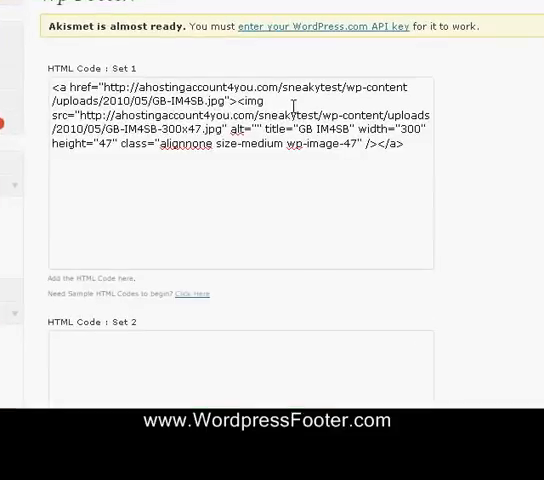
pyautogui.moveTo(128, 360)
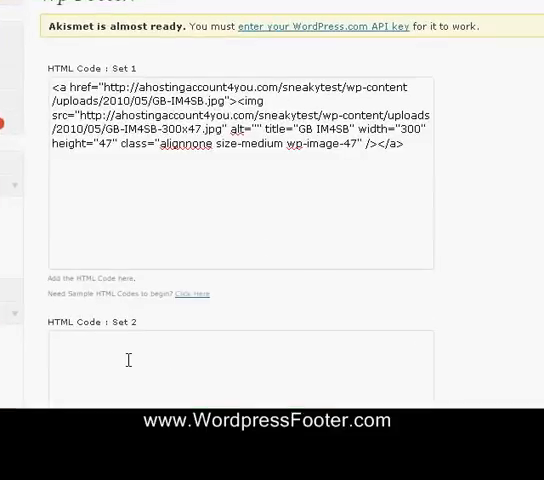
# - Paste the linked 7 Tools banner HTML into the HTML Code : Set 2 box
pyautogui.rightClick(136, 341)
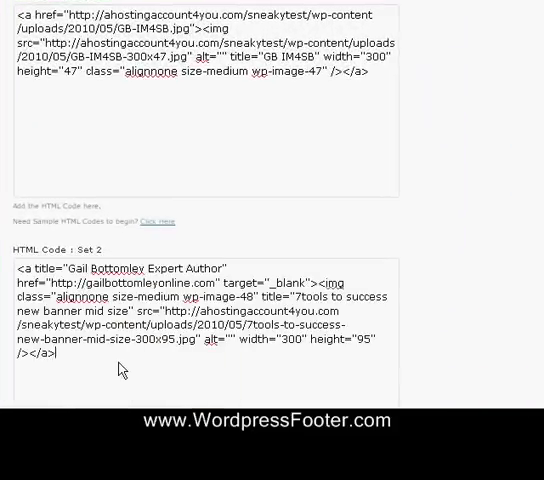
pyautogui.moveTo(200, 272)
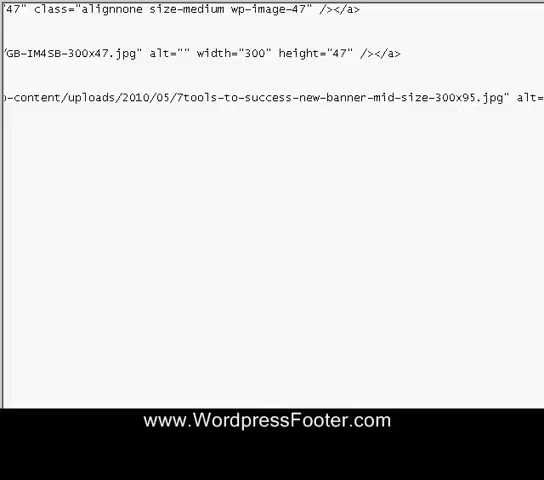
pyautogui.moveTo(384, 400)
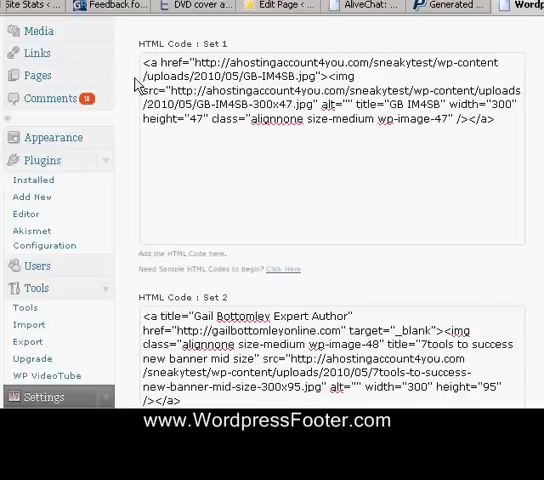
# - Leave Pages / Posts to Exclude blank and save the Wordpress Footer settings
pyautogui.scroll(-3)
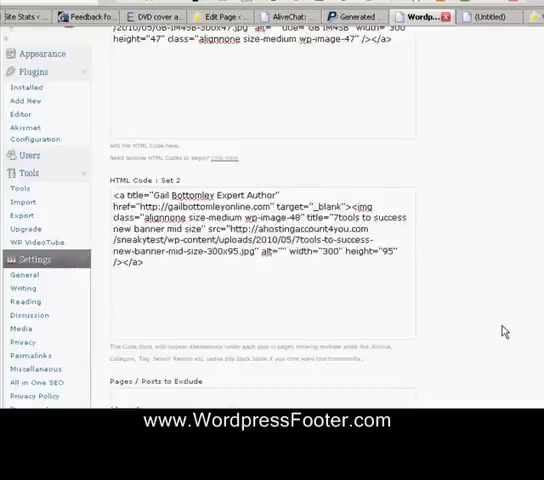
pyautogui.scroll(-3)
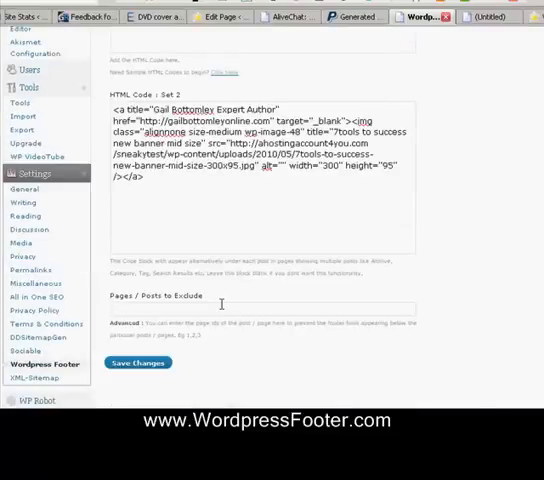
pyautogui.moveTo(165, 305)
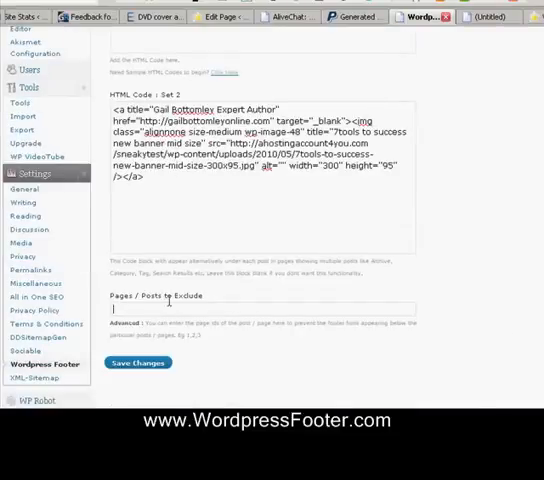
pyautogui.moveTo(204, 341)
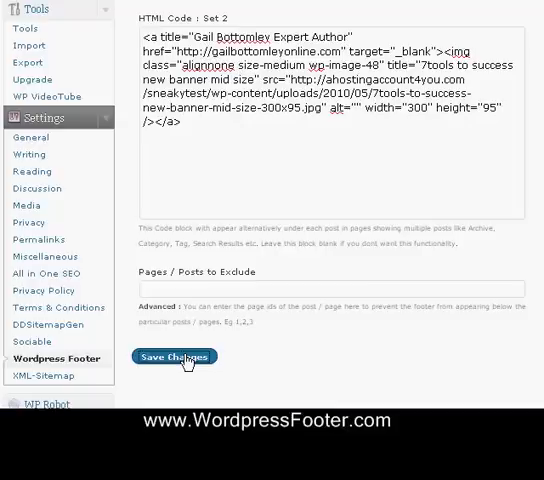
pyautogui.click(173, 357)
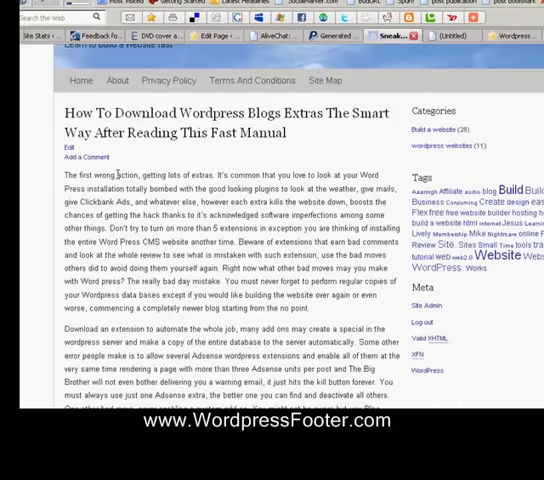
pyautogui.moveTo(163, 235)
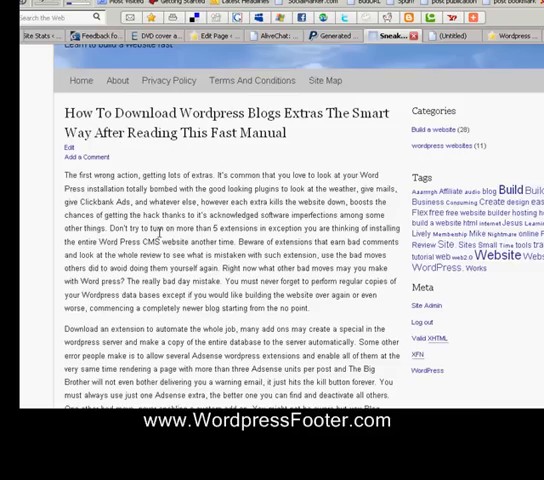
# - Scroll the Sneaky Test posts to find the Internet Marketing banner after the author box
pyautogui.scroll(-3)
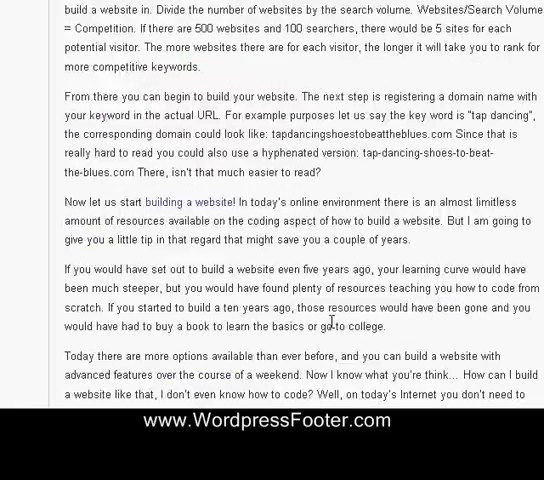
pyautogui.scroll(-3)
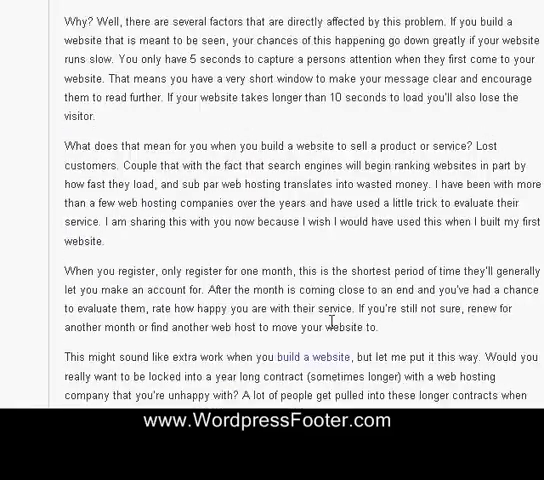
pyautogui.scroll(-3)
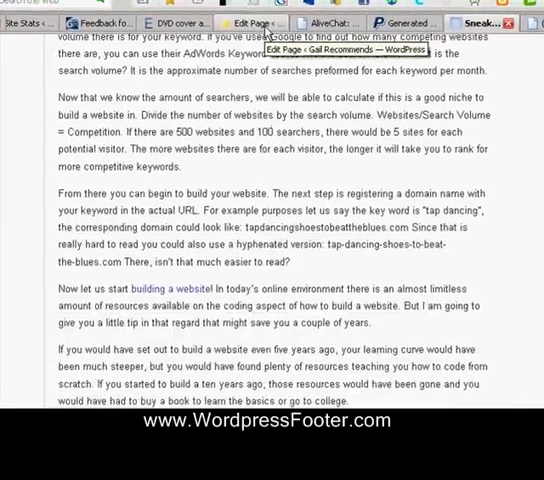
pyautogui.scroll(-3)
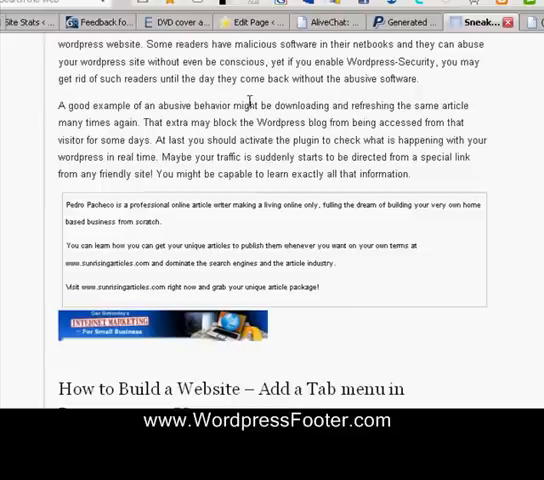
pyautogui.moveTo(315, 352)
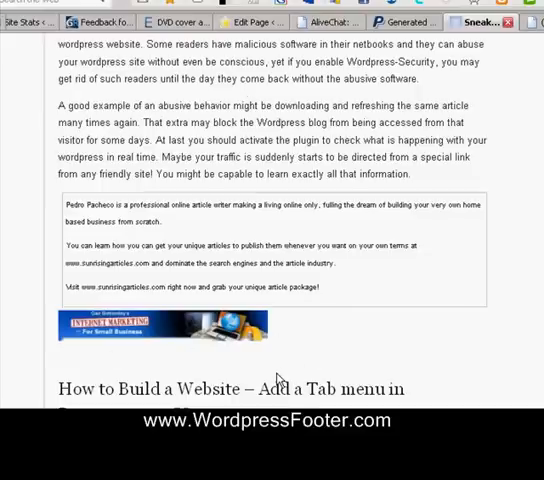
pyautogui.moveTo(409, 280)
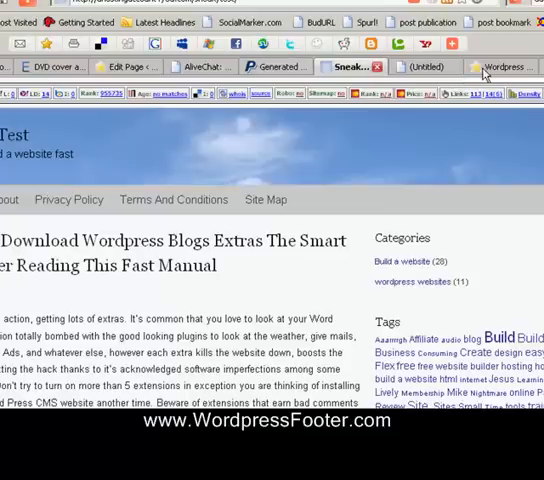
pyautogui.moveTo(328, 393)
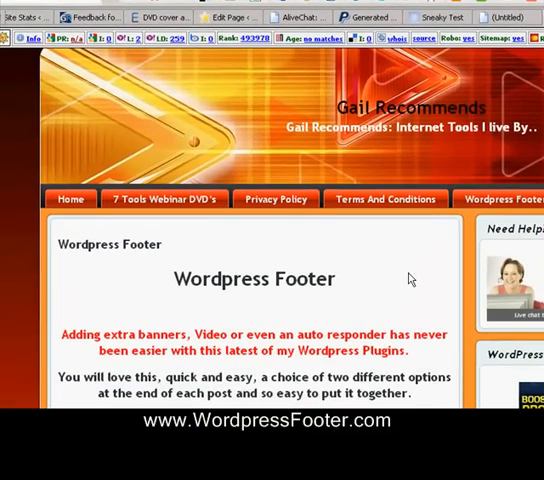
# - Scroll the WordpressFooter.com sales page to the plugin box and $9.97 Buy Now price
pyautogui.scroll(-3)
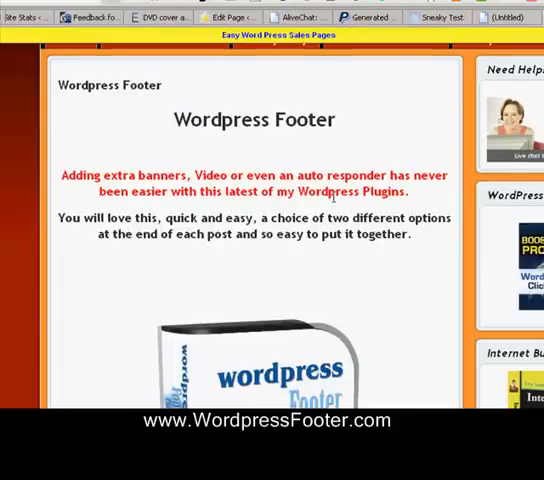
pyautogui.scroll(-3)
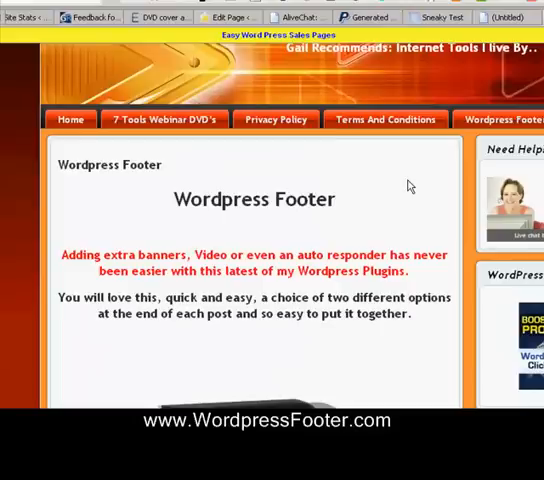
pyautogui.moveTo(325, 230)
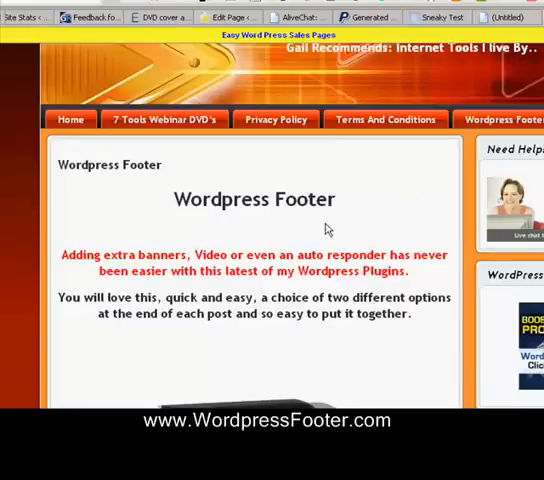
pyautogui.moveTo(343, 254)
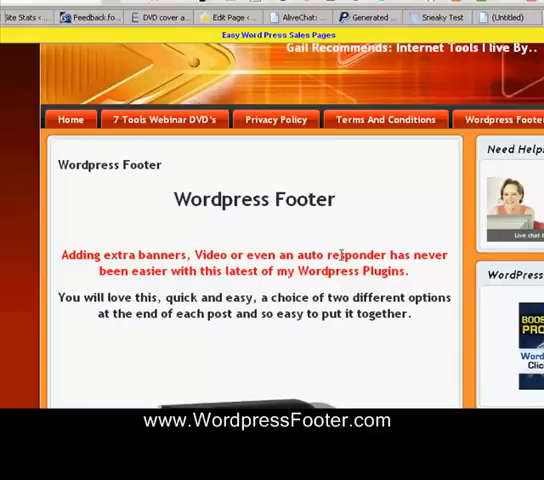
pyautogui.scroll(-3)
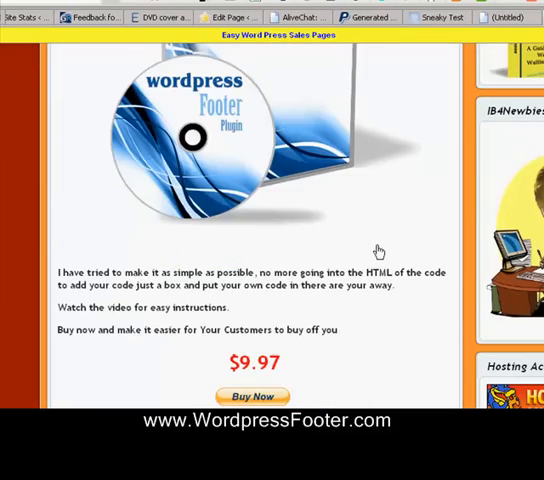
pyautogui.scroll(-3)
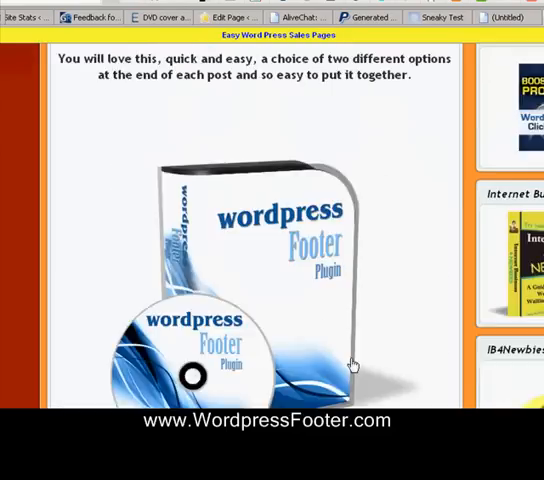
pyautogui.moveTo(353, 362)
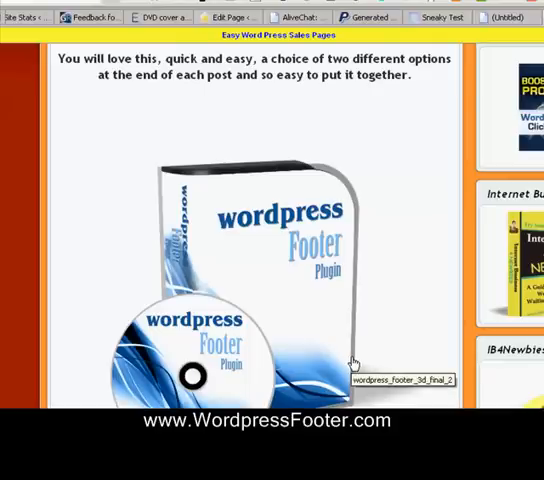
pyautogui.moveTo(344, 289)
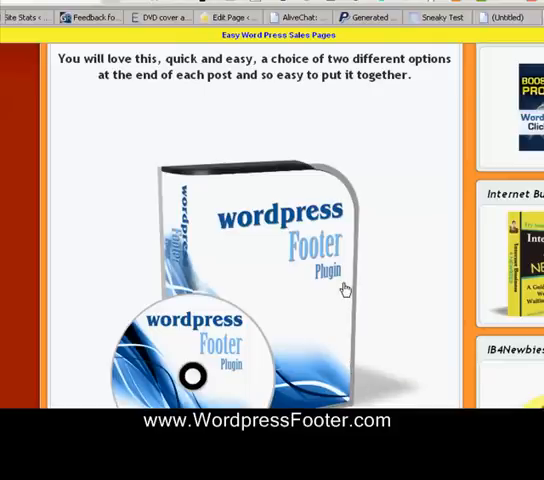